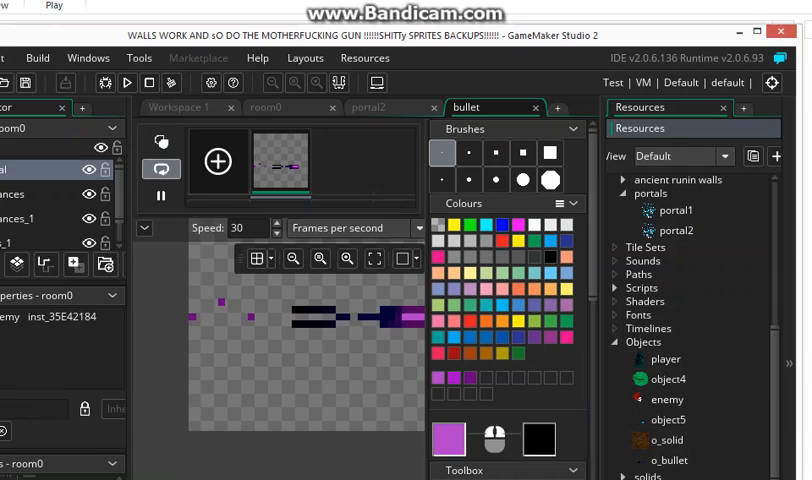
Open the player object and view its portal_enter collision event's teleport code.
left_click(677, 230)
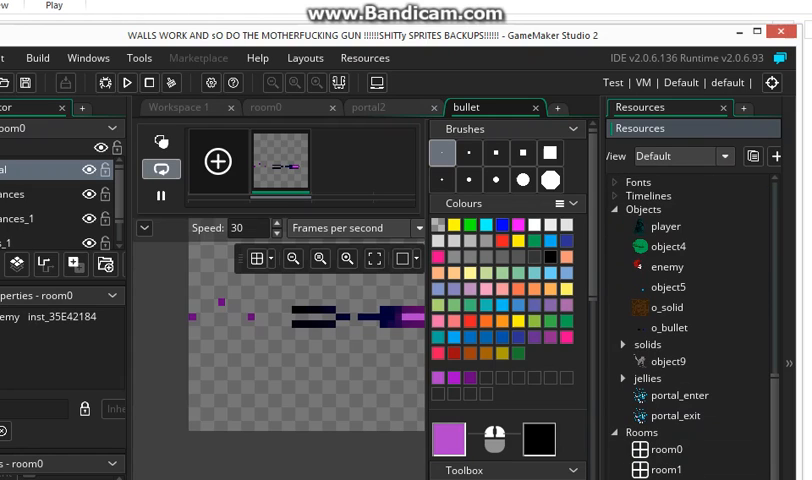
left_click(676, 415)
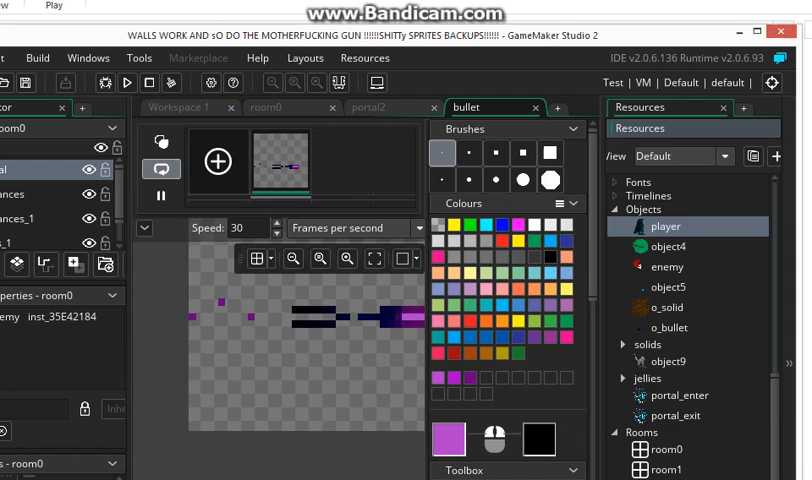
double_click(665, 226)
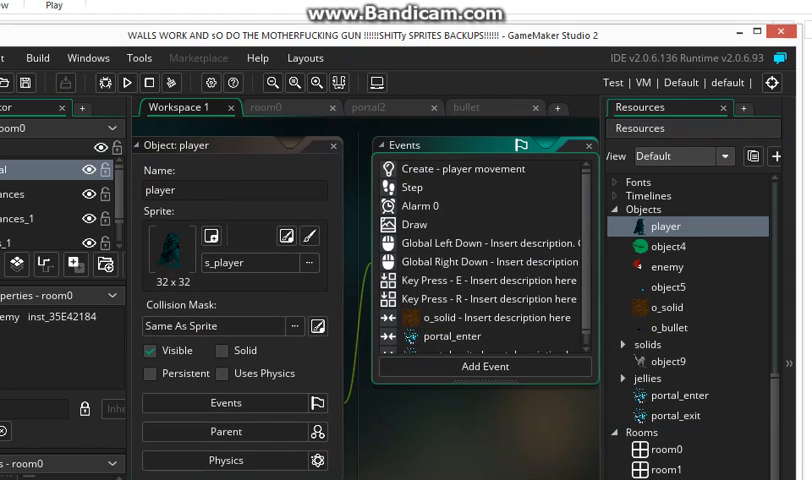
scroll("down", 3)
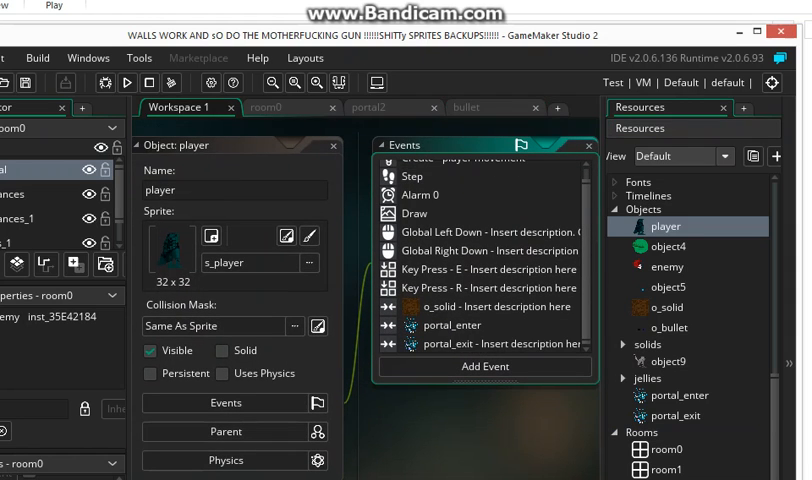
double_click(489, 268)
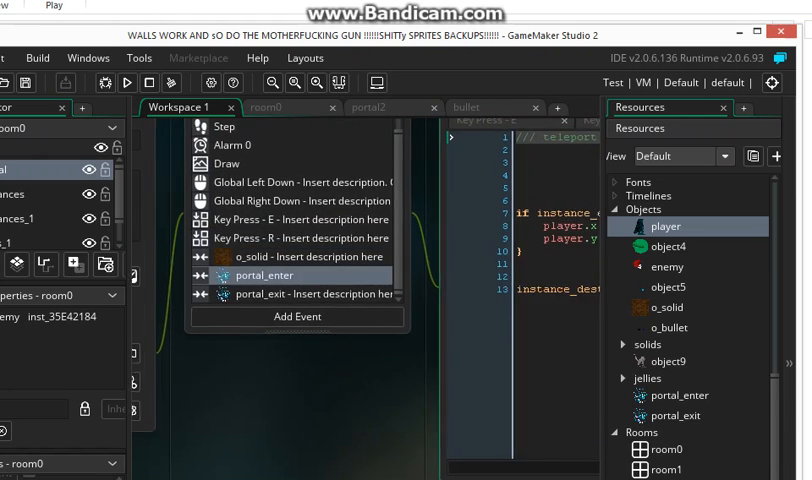
Open the player's portal_exit collision event containing instance_destroy(other).
left_click(264, 274)
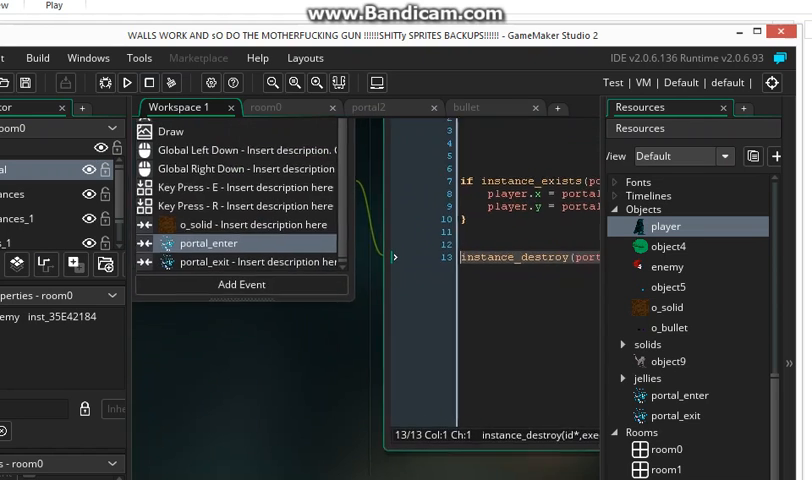
left_click(250, 262)
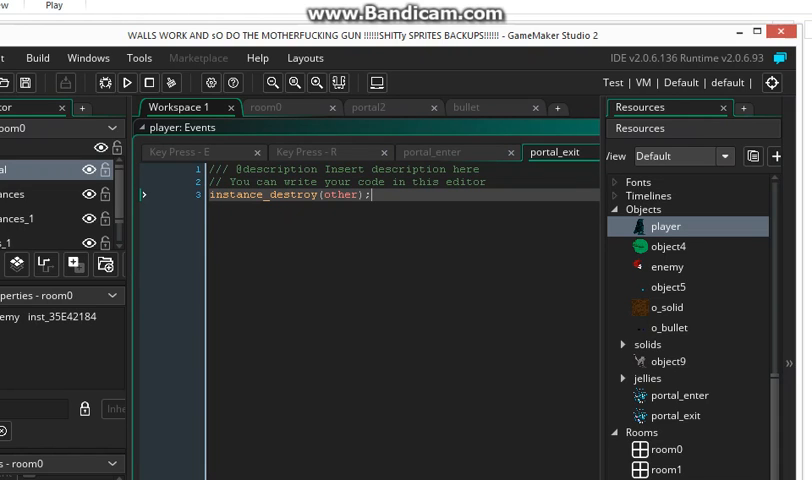
Open portal_enter's o_solid collision event showing instance_destroy(self).
left_click(676, 395)
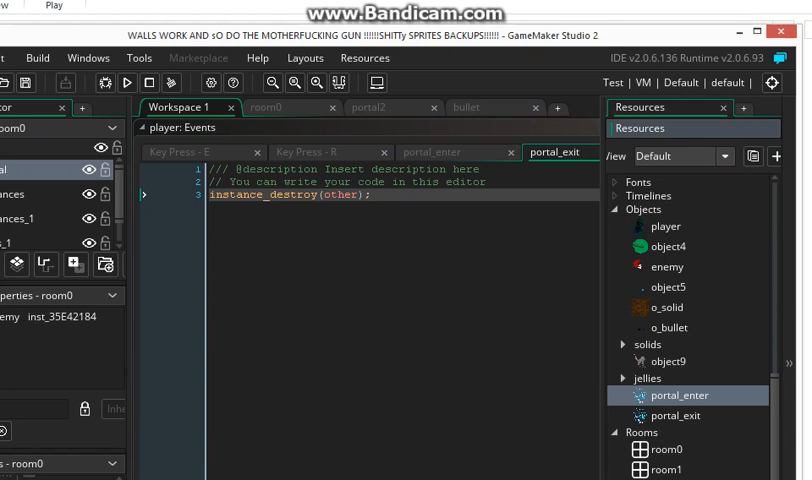
double_click(678, 395)
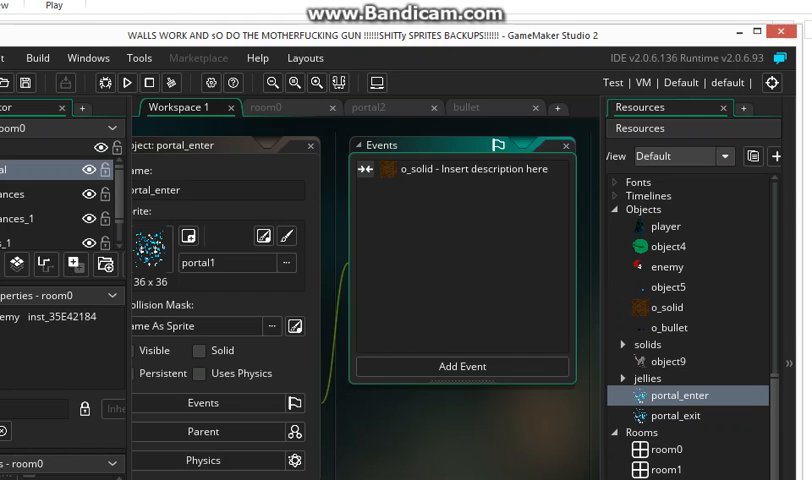
double_click(463, 168)
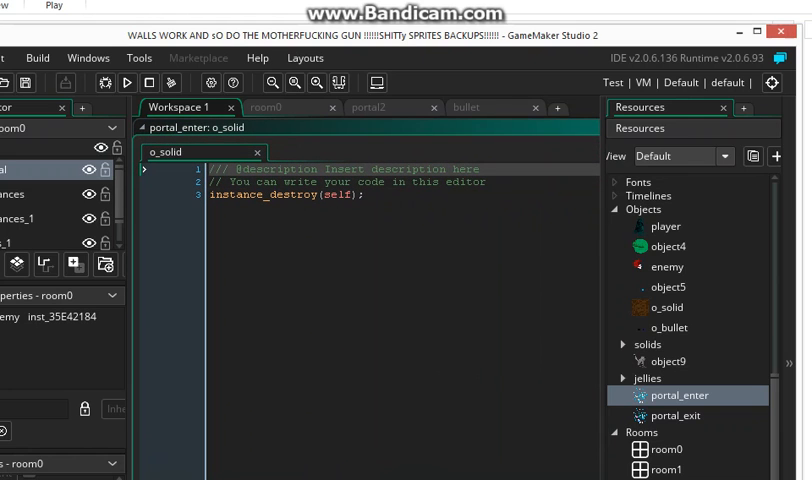